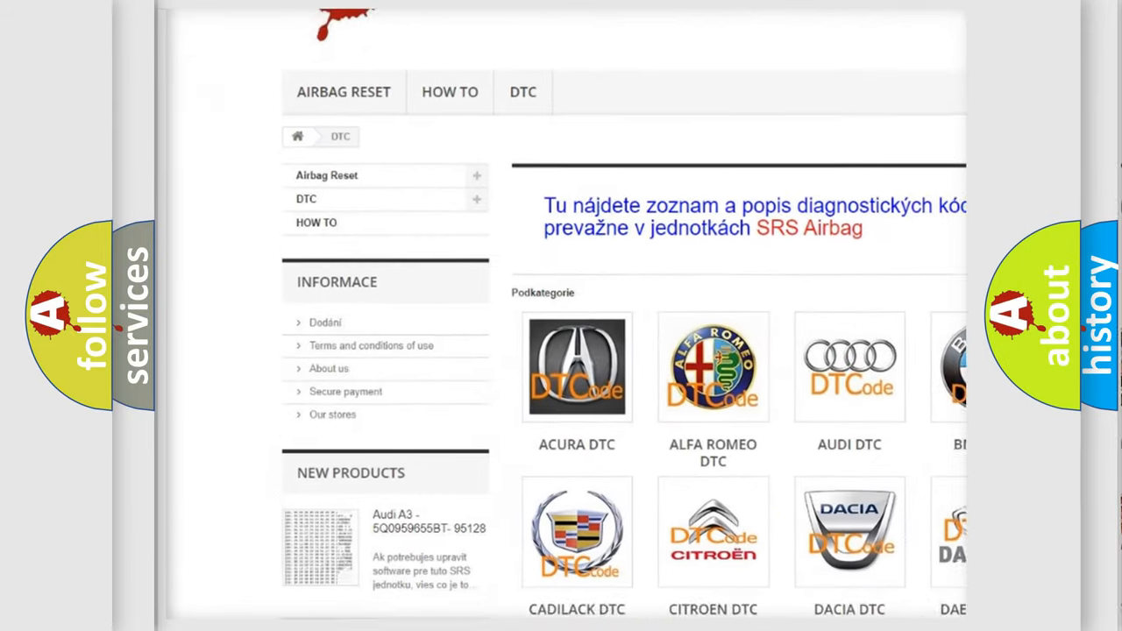
scroll(down, 3)
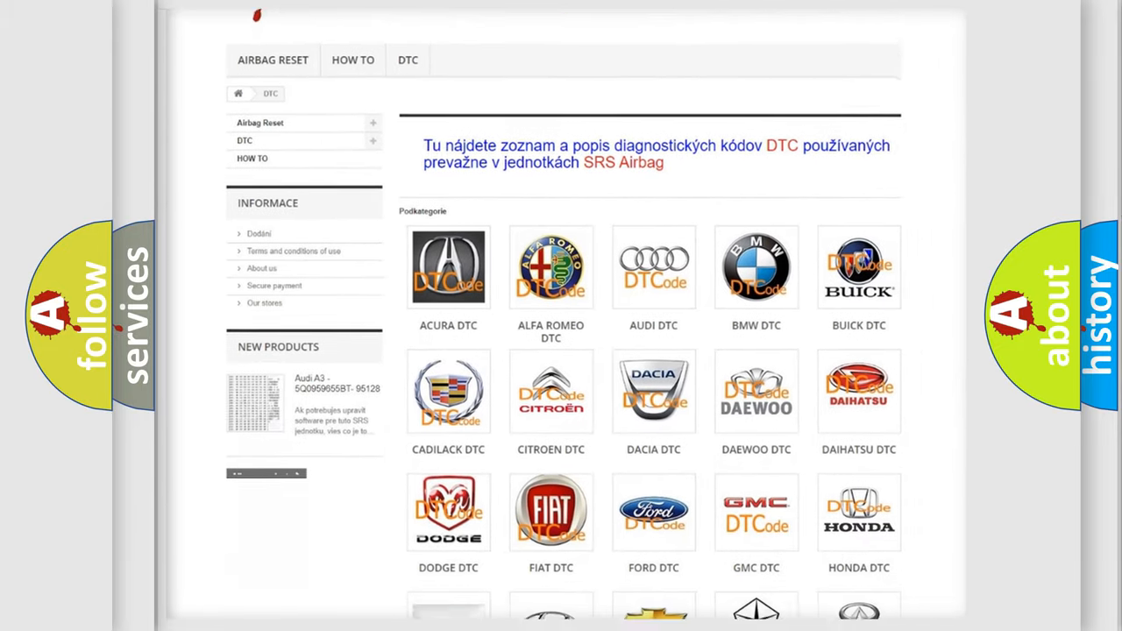
scroll(down, 3)
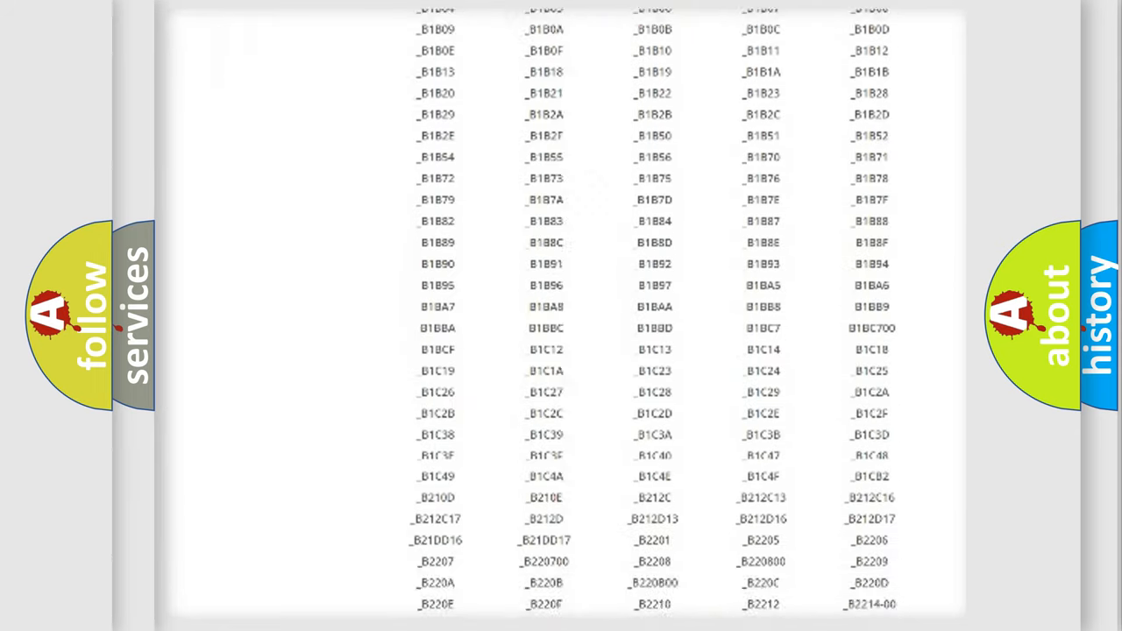
scroll(down, 3)
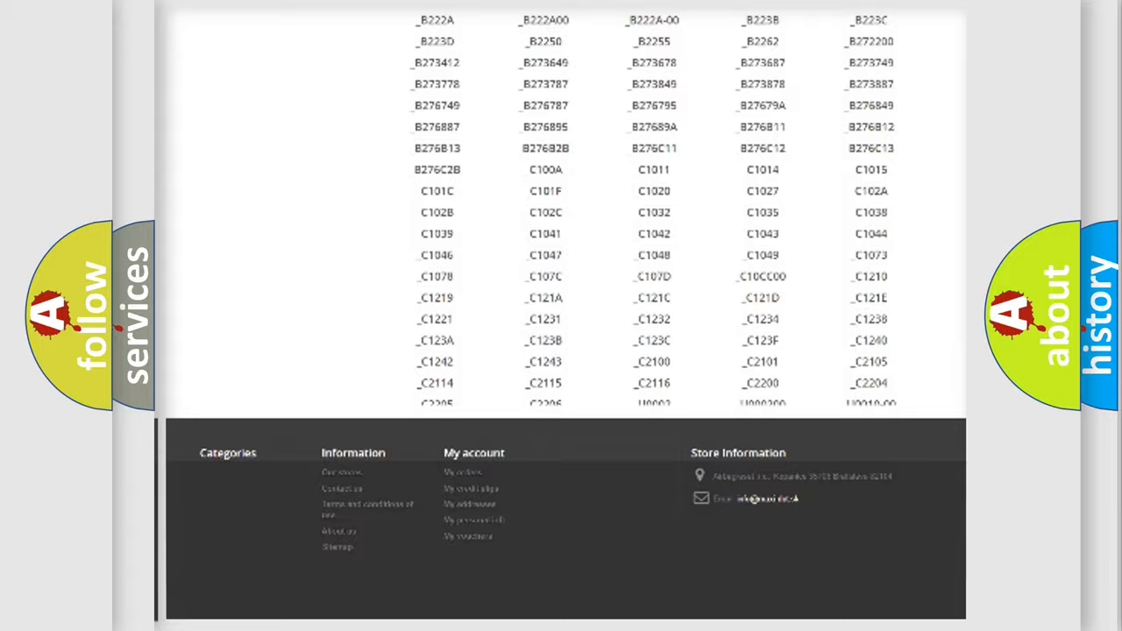
scroll(up, 3)
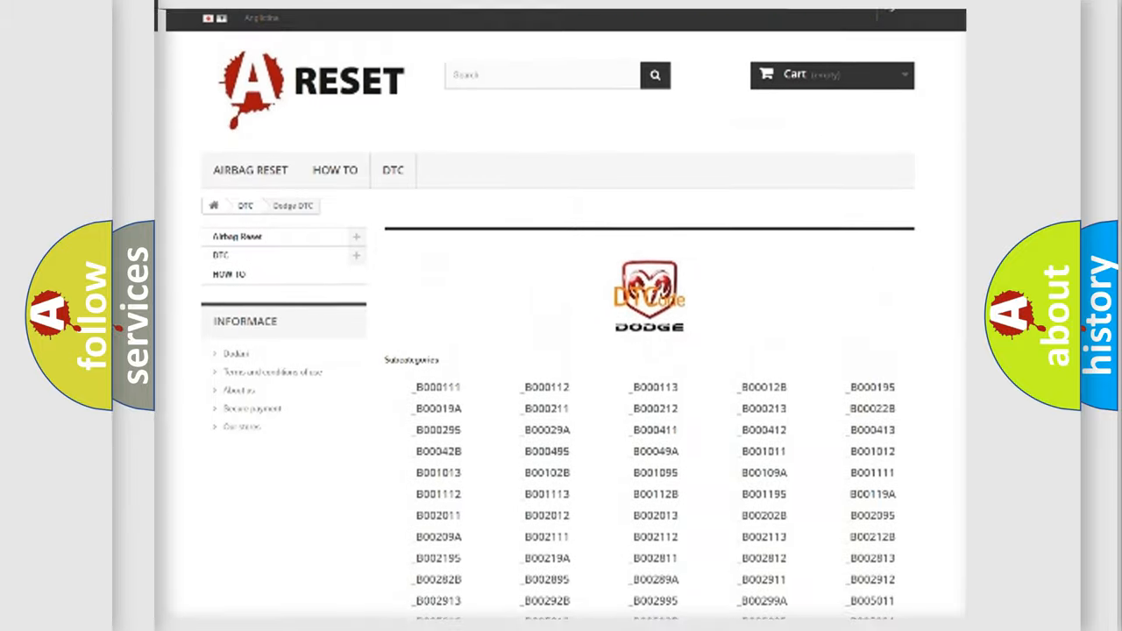
scroll(up, 3)
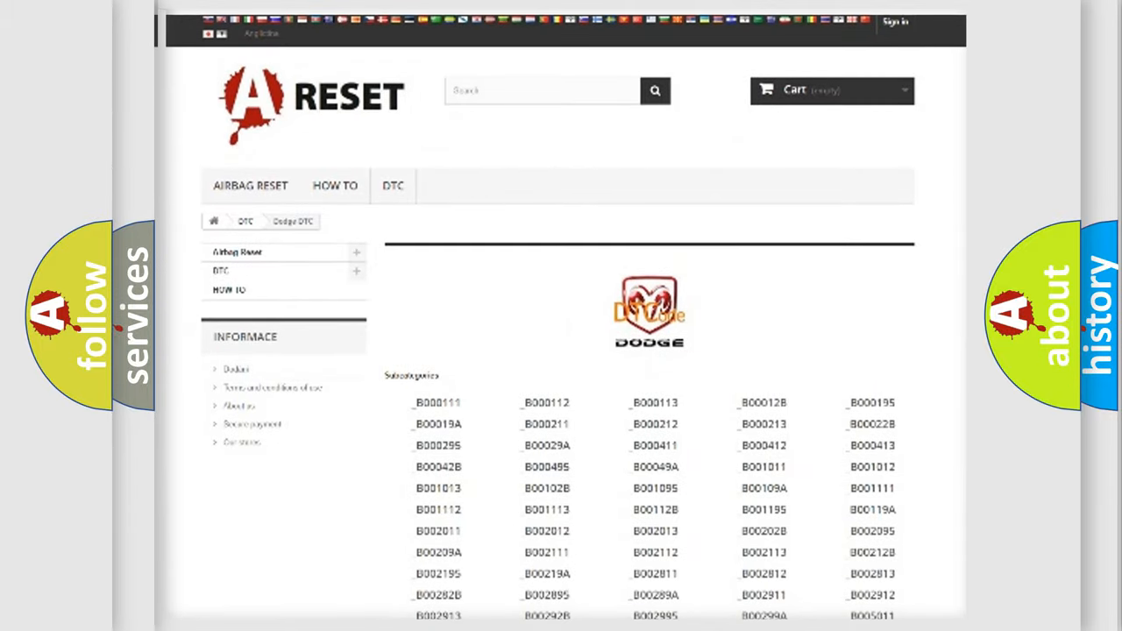